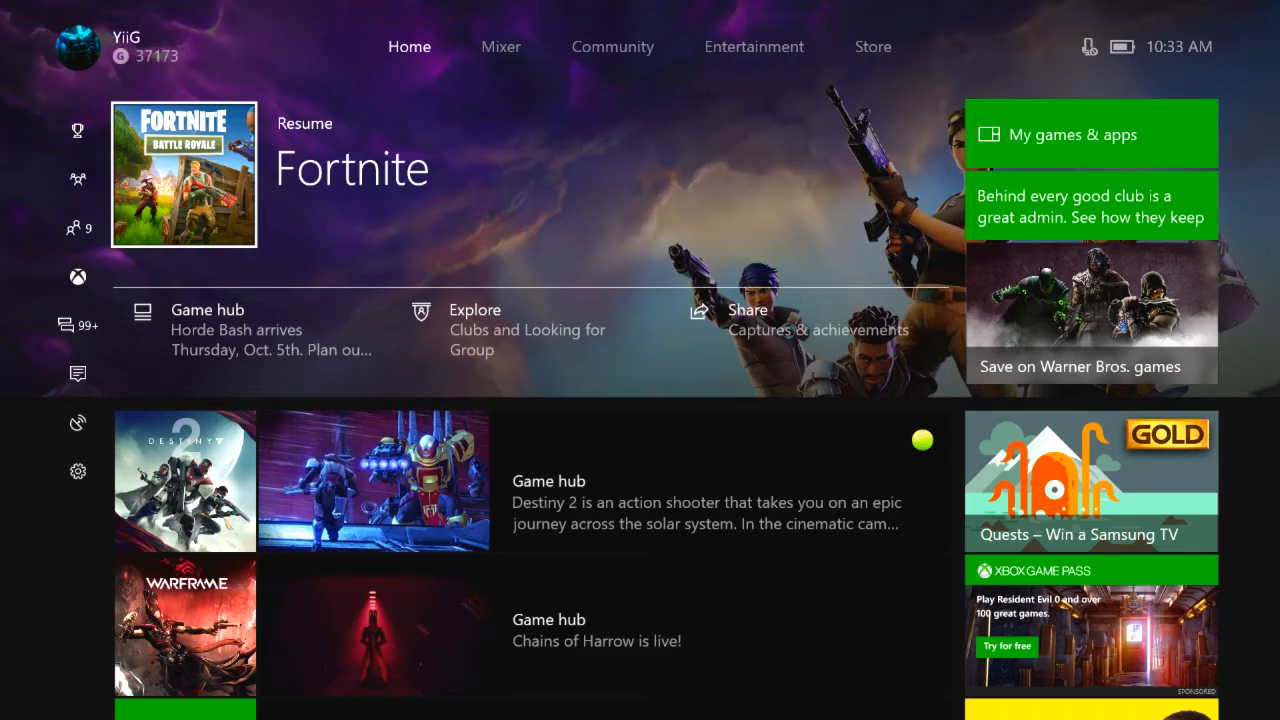
Move from Home past Entertainment to the Store tab
left_click(754, 46)
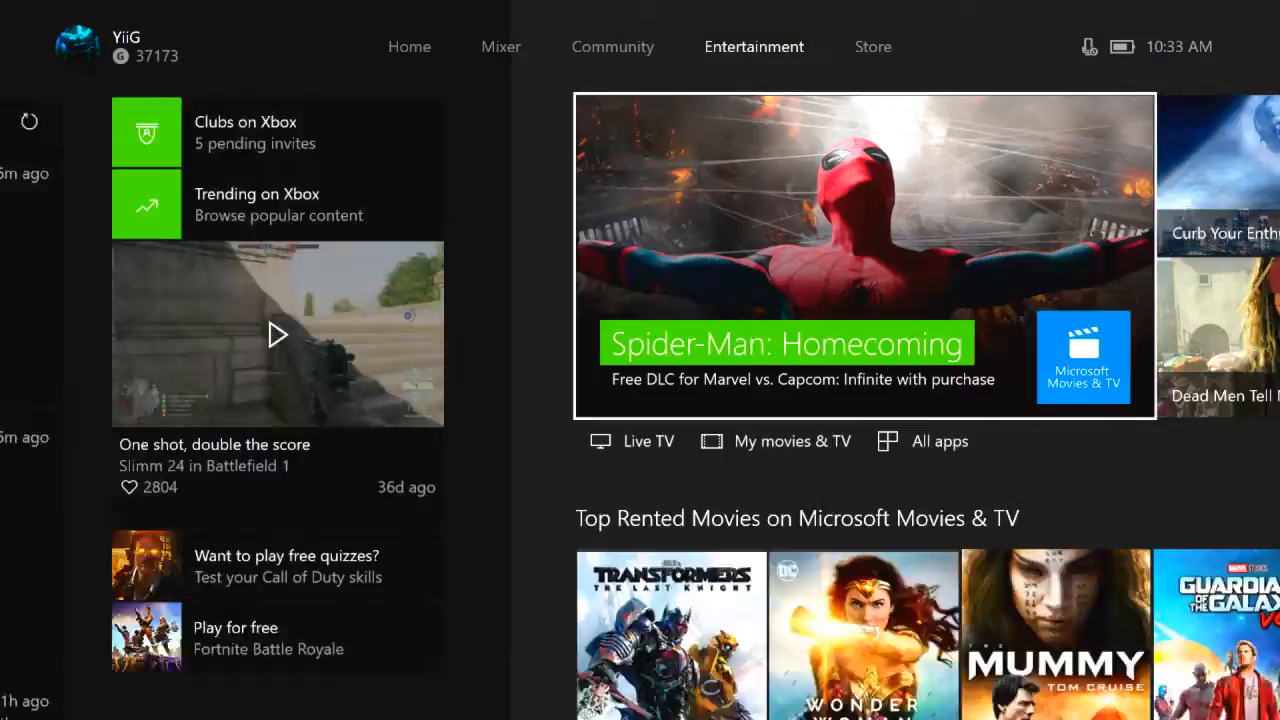
left_click(872, 46)
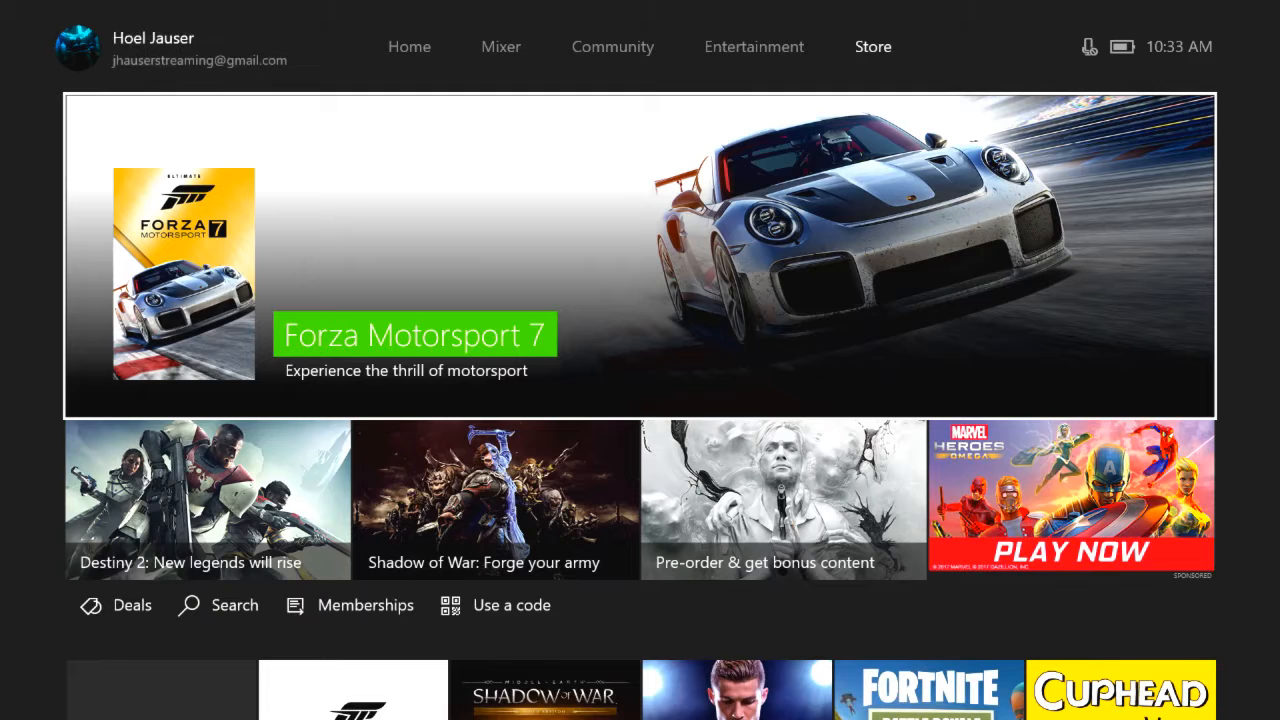
mouse_move(218, 605)
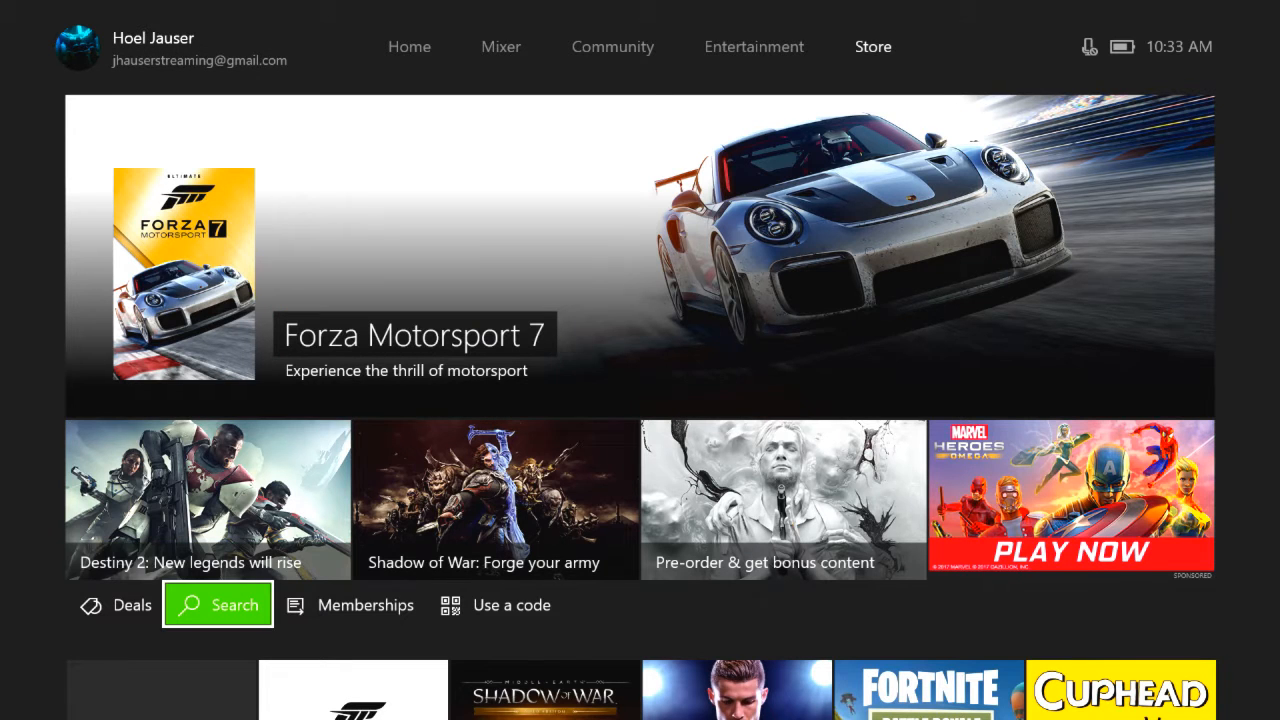
Search the Store for 'star wars battlefront' using the on-screen keyboard
left_click(217, 604)
type("s")
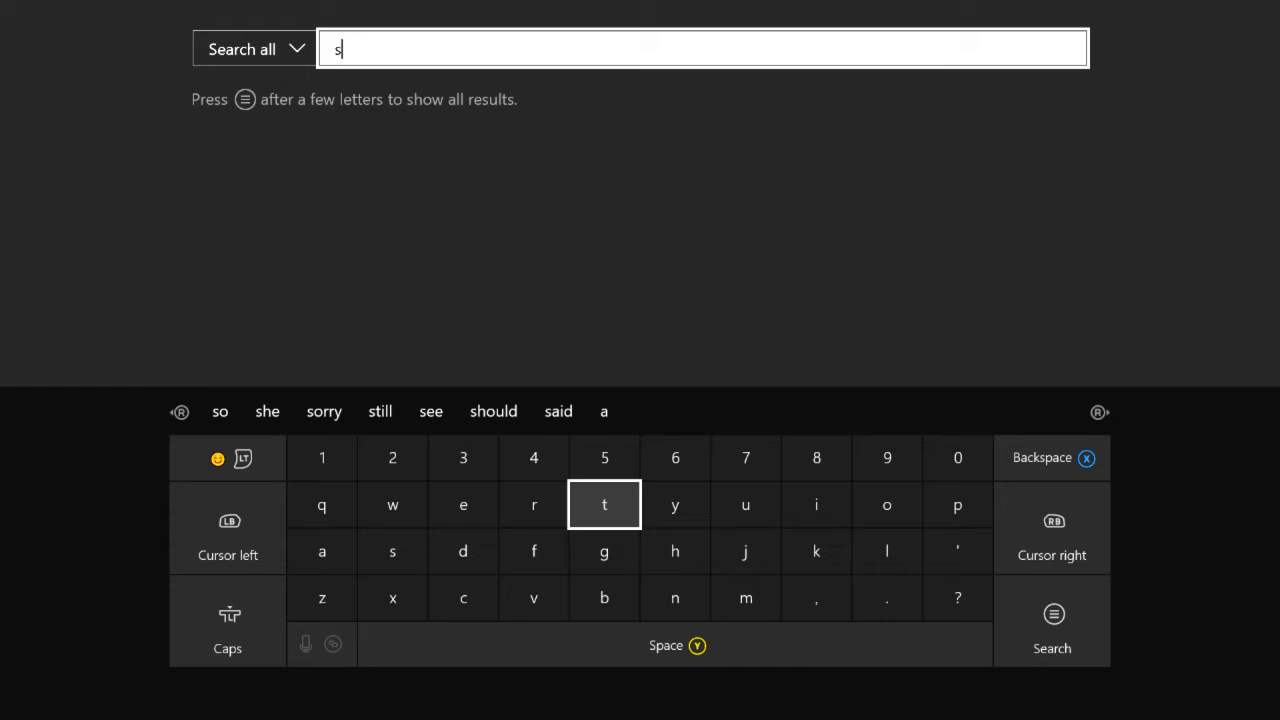
type("tar wars battlefr")
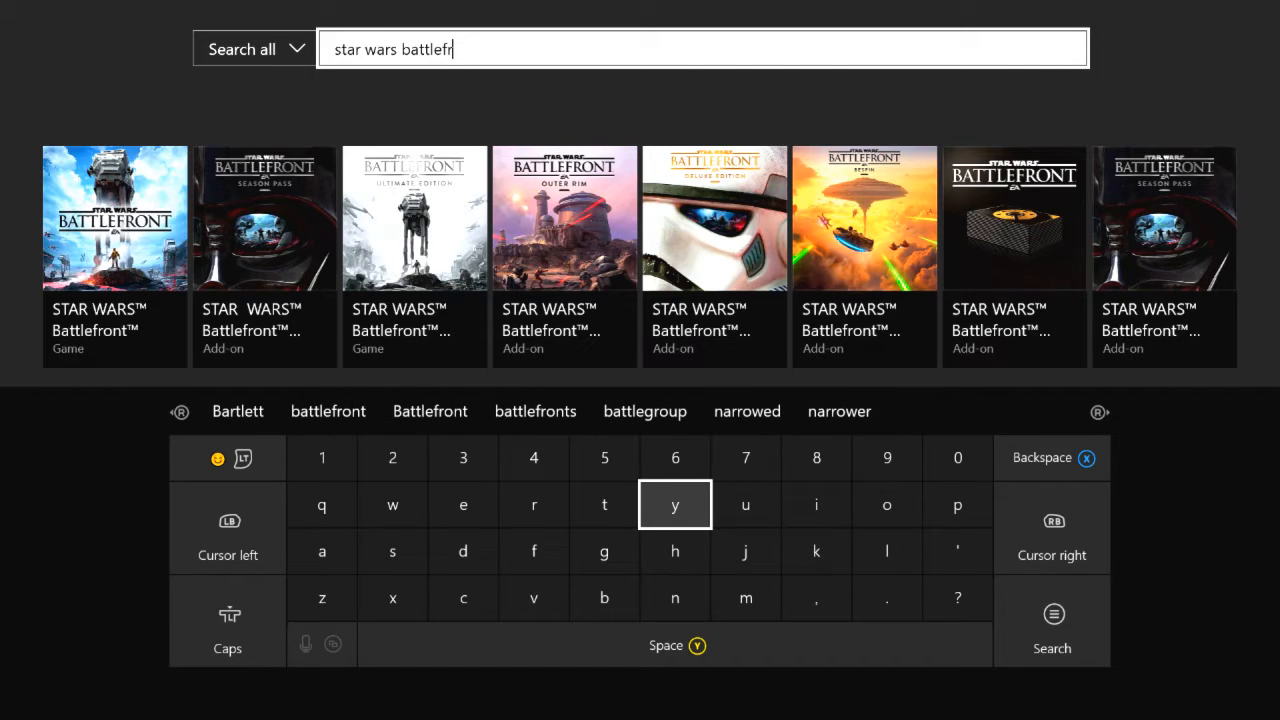
left_click(886, 504)
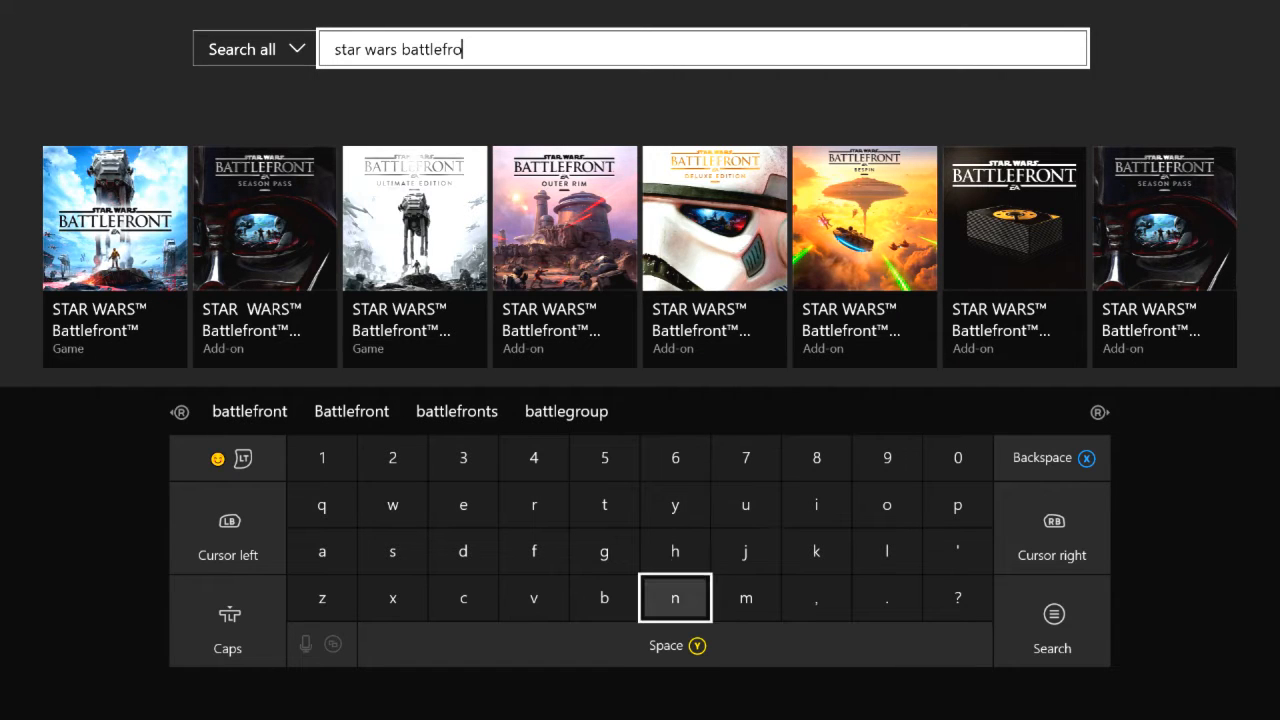
Show all game results for 'star wars battlefront' and scroll to the Battlefront II titles
left_click(1052, 648)
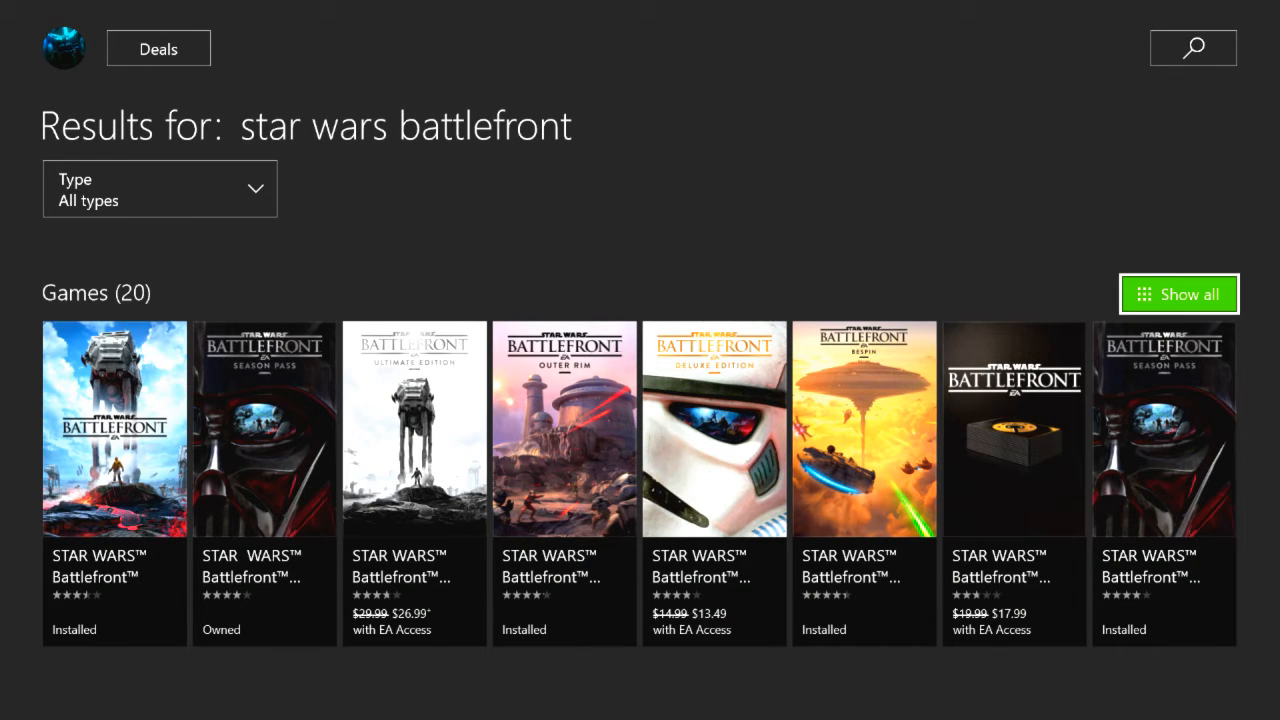
left_click(159, 188)
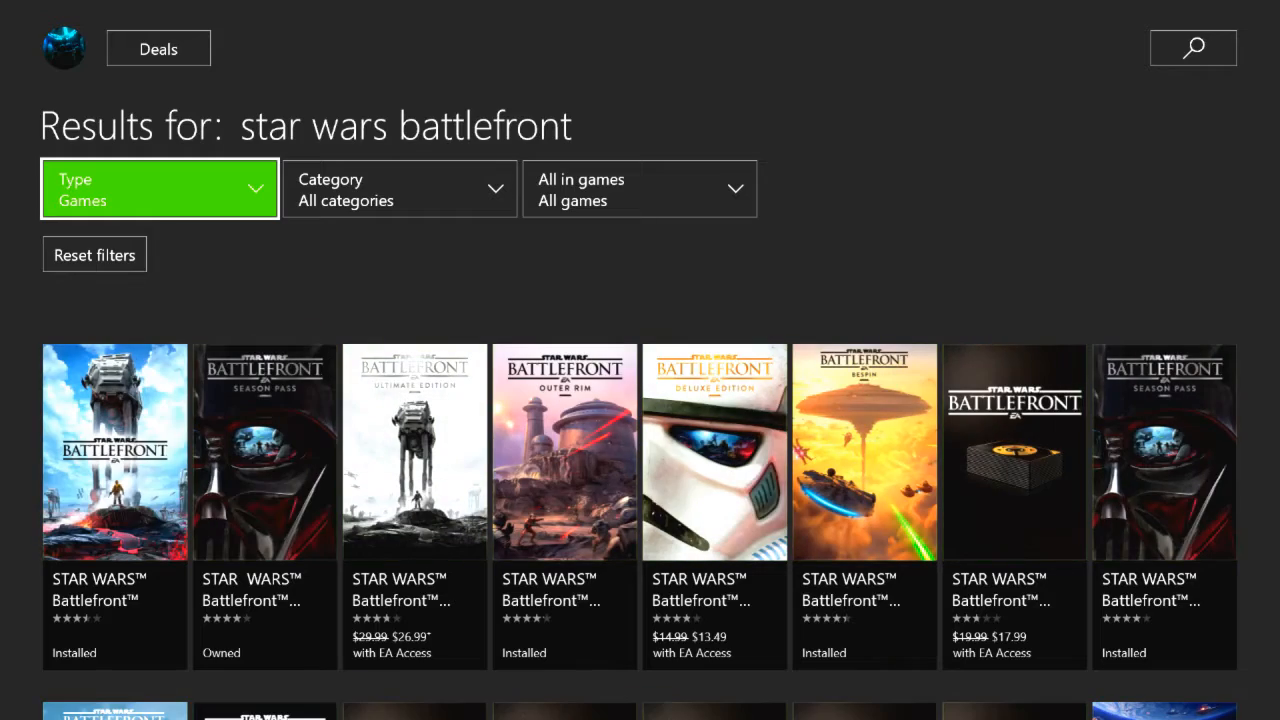
scroll("down", 3)
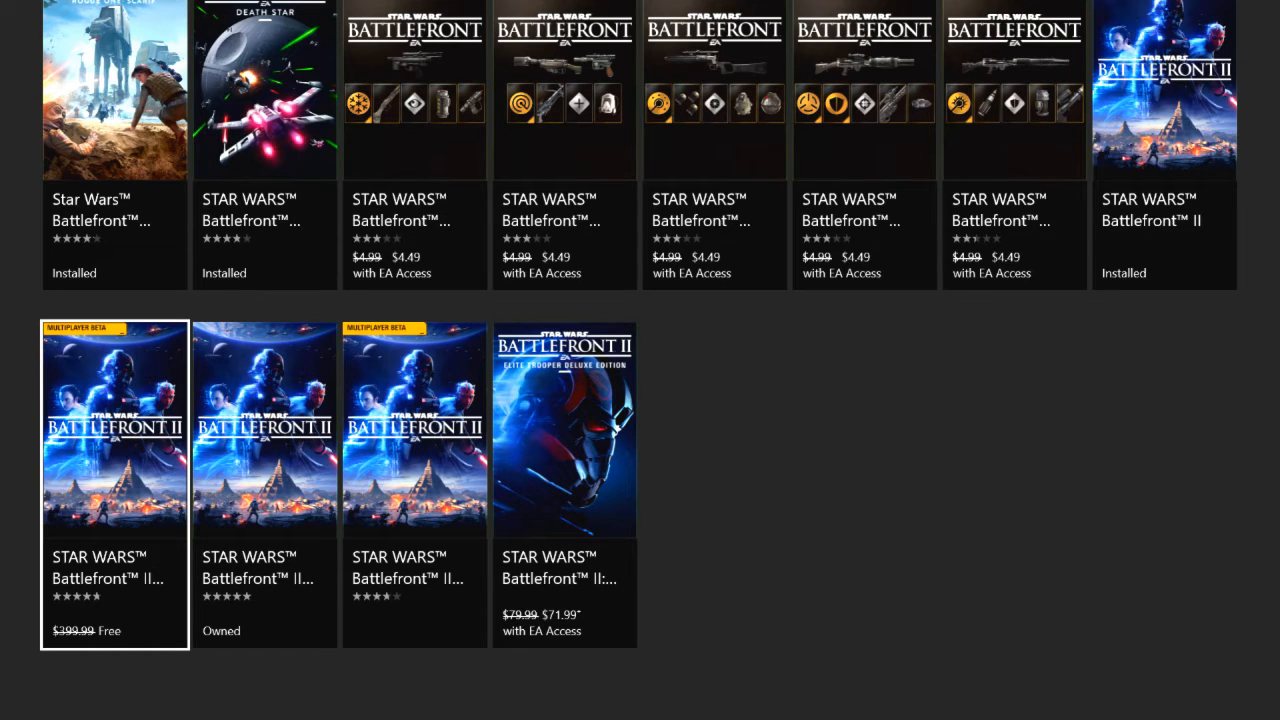
Open the free Battlefront II Multiplayer Beta page and press Get
left_click(414, 430)
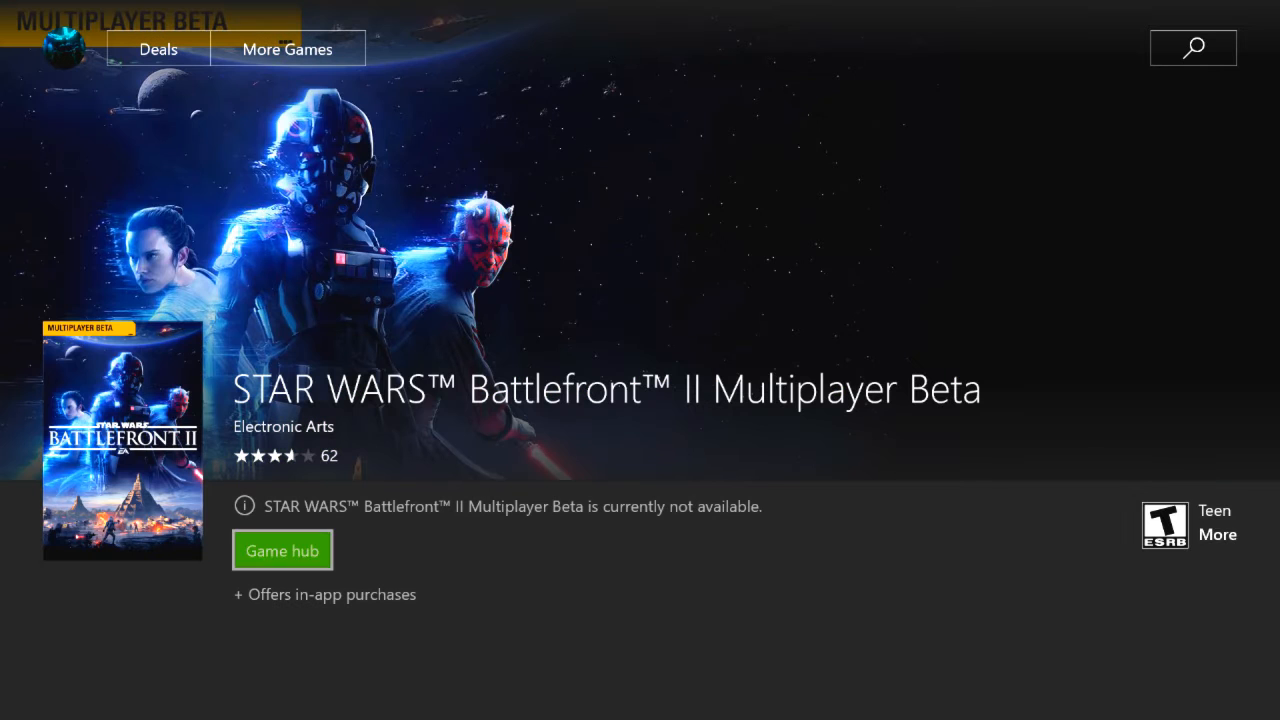
scroll("down", 3)
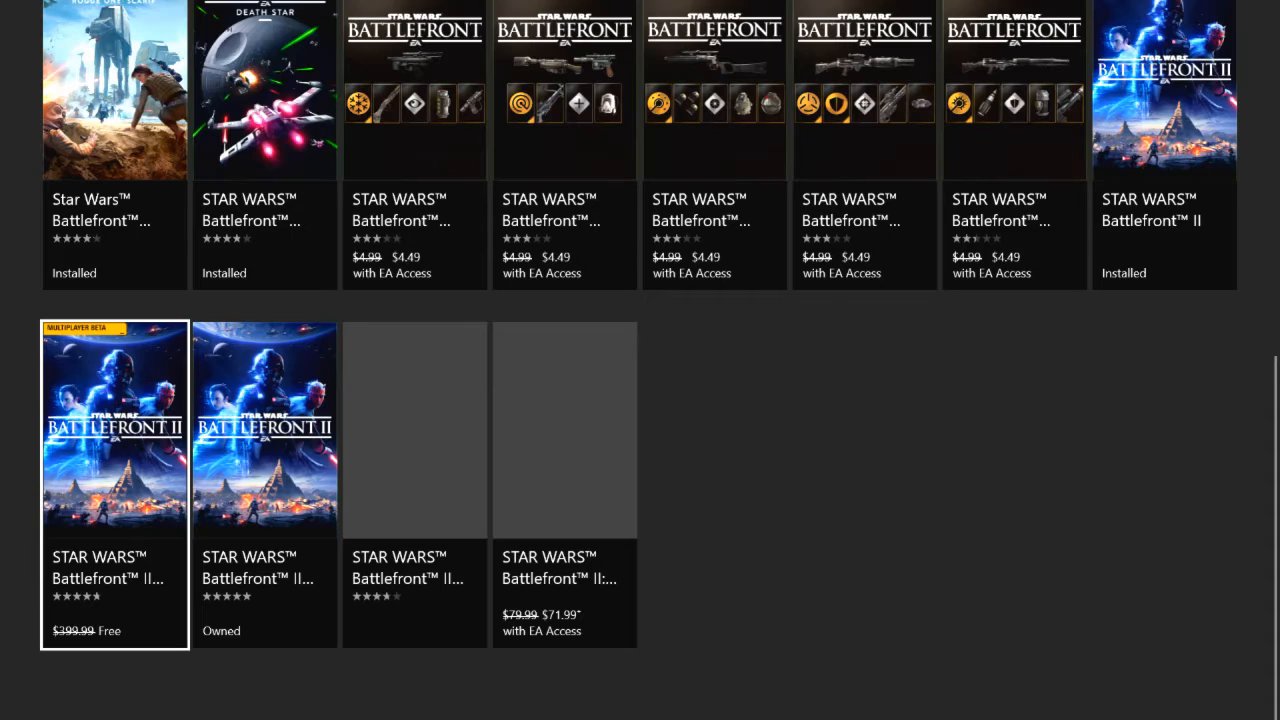
left_click(114, 430)
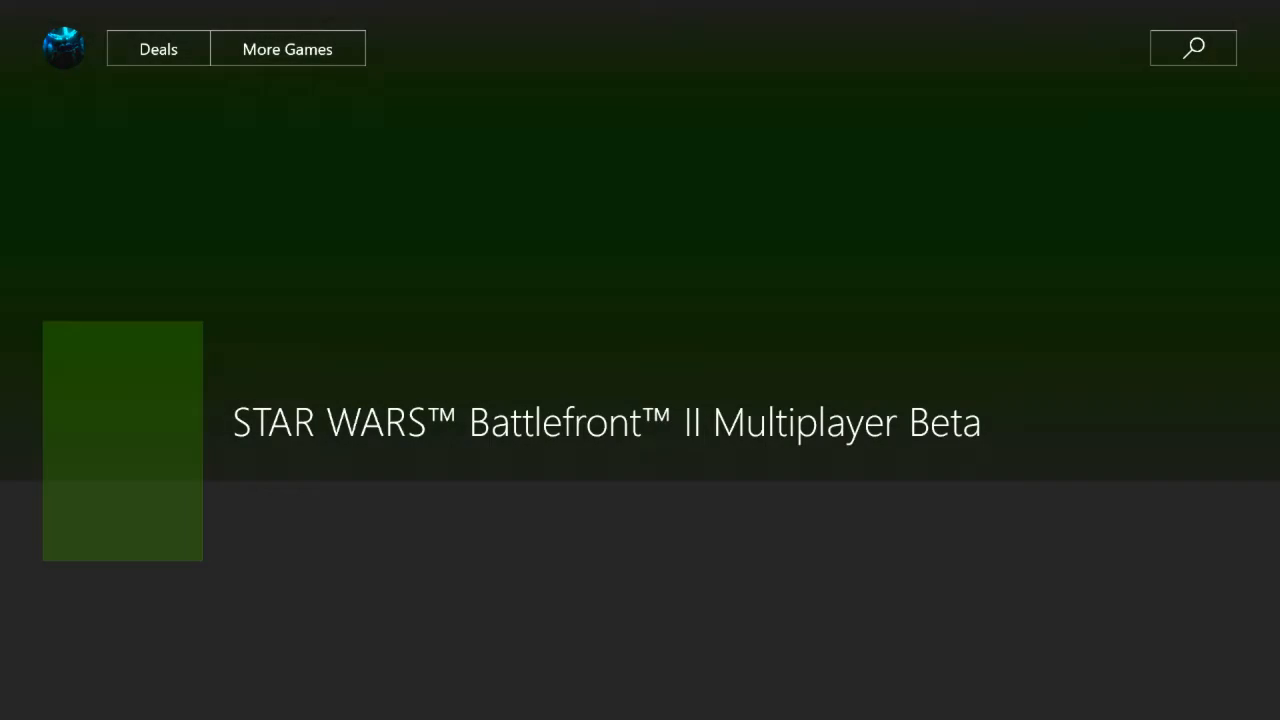
left_click(122, 440)
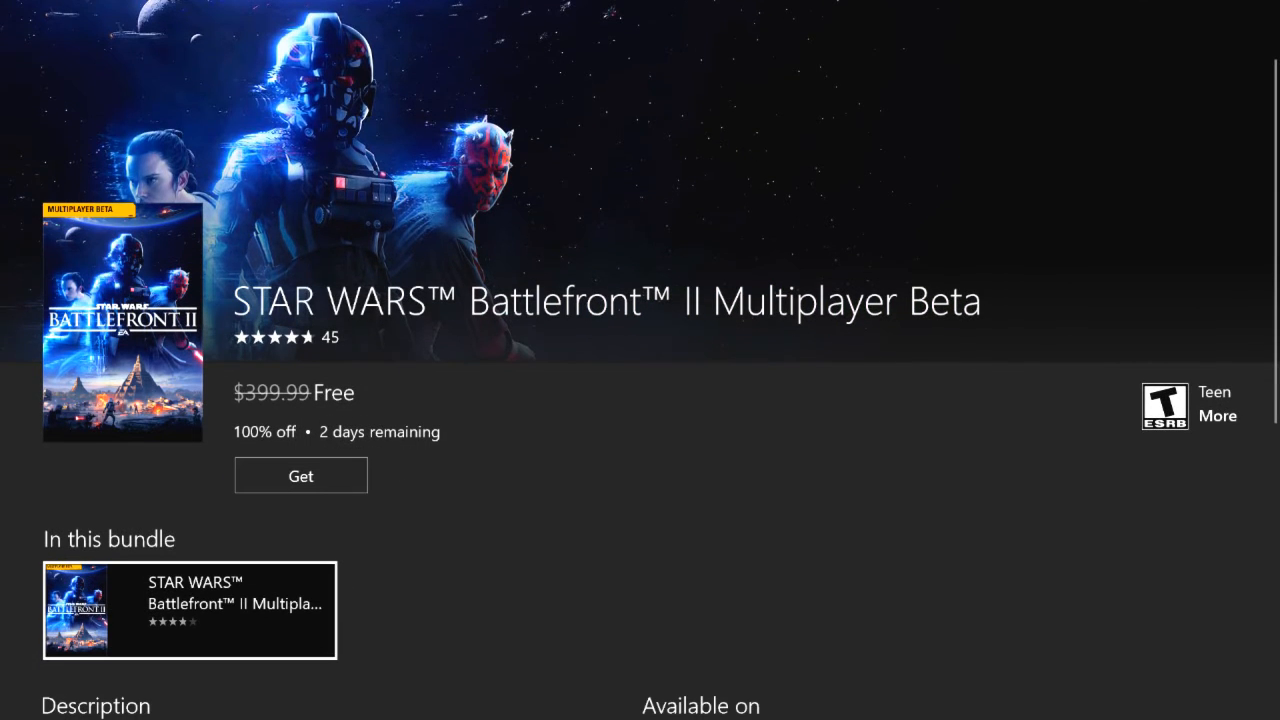
left_click(300, 475)
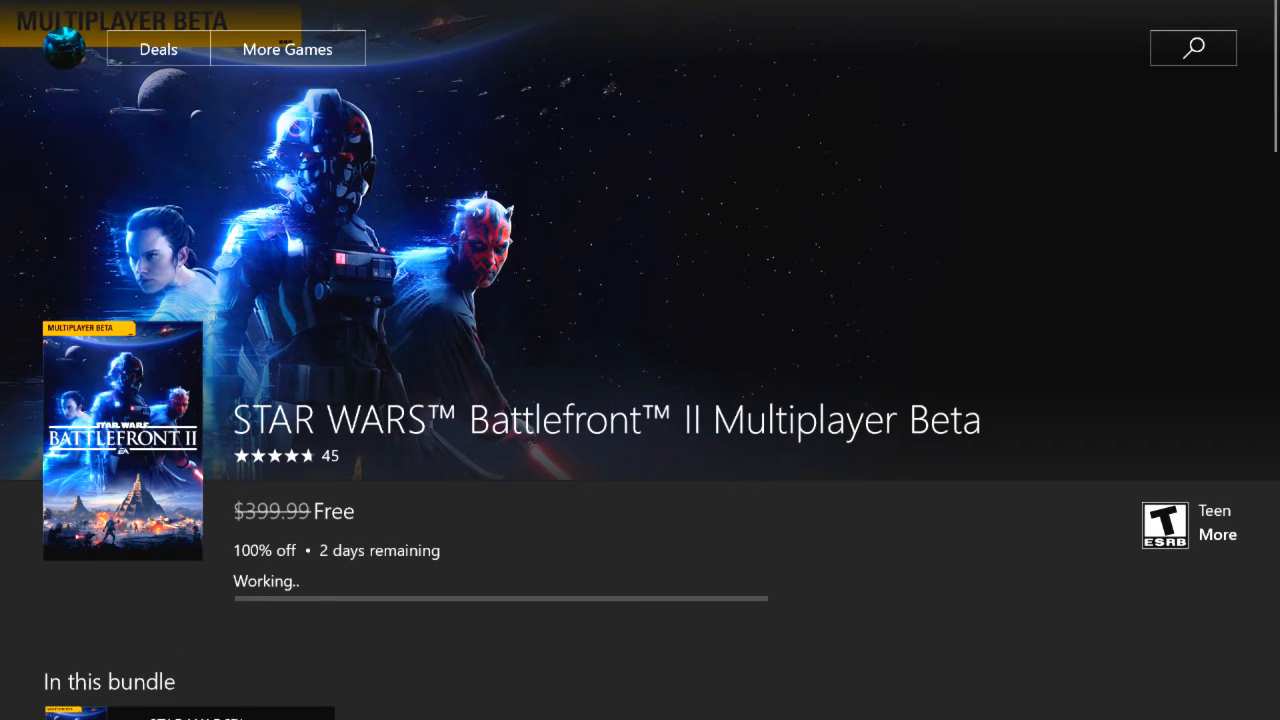